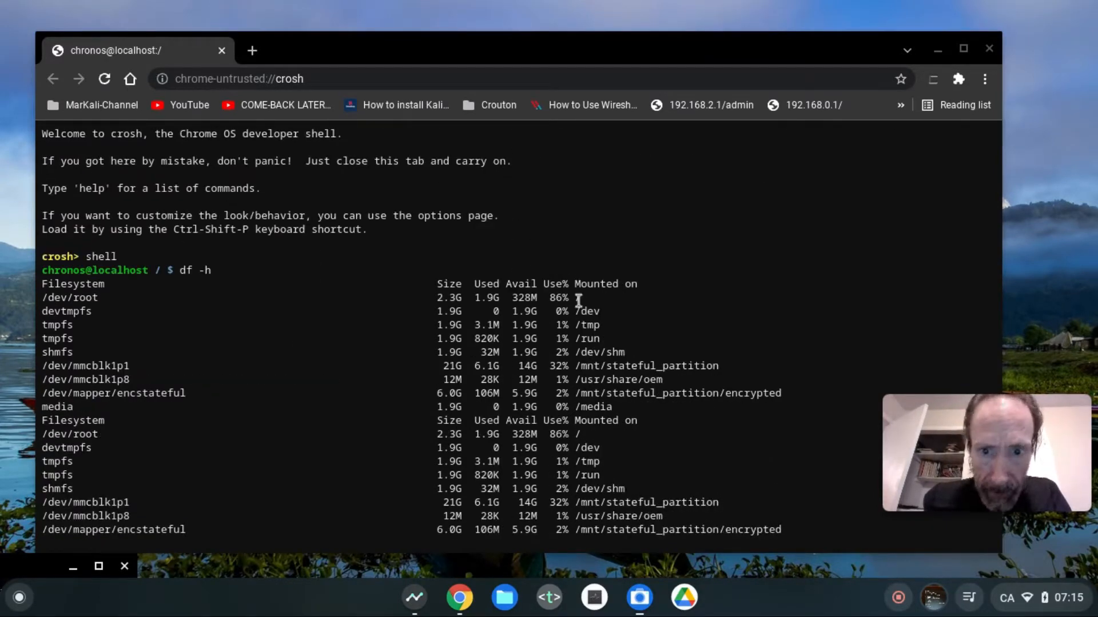
# Run sudo enter-chroot to enter the kali-rolling chroot and see the Kali banner.
pyautogui.scroll(-3)
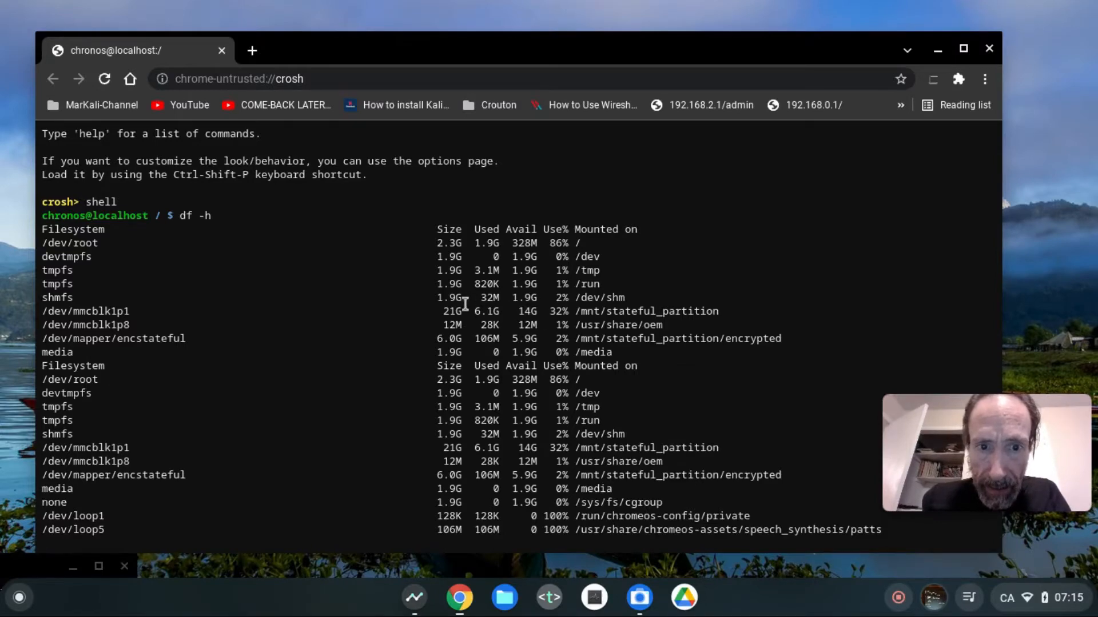
pyautogui.moveTo(493, 315)
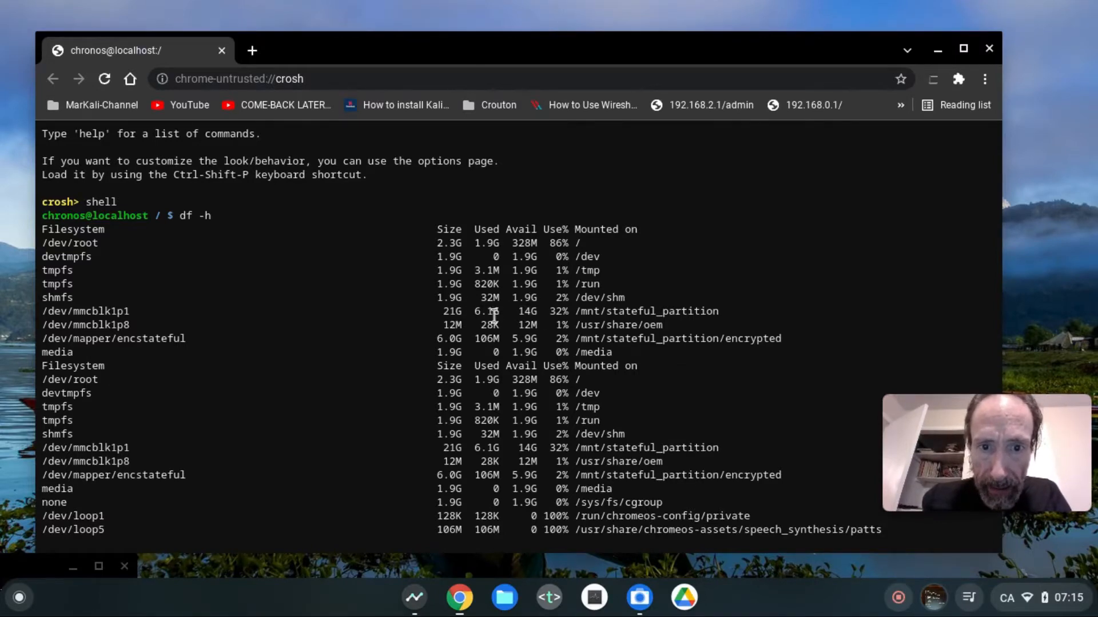
pyautogui.doubleClick(645, 311)
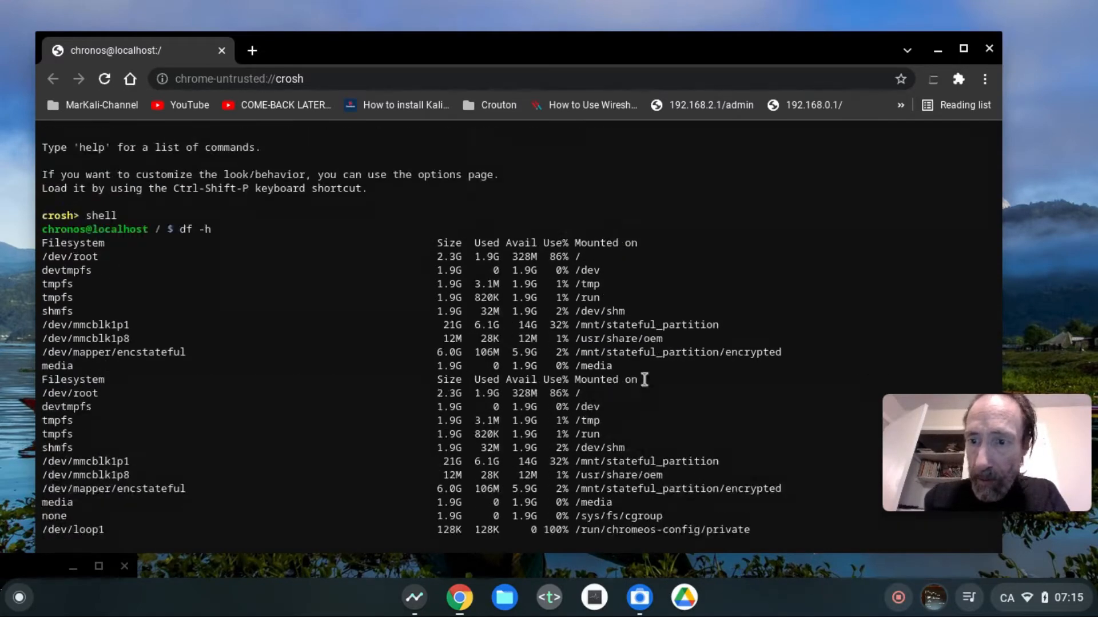
pyautogui.scroll(-3)
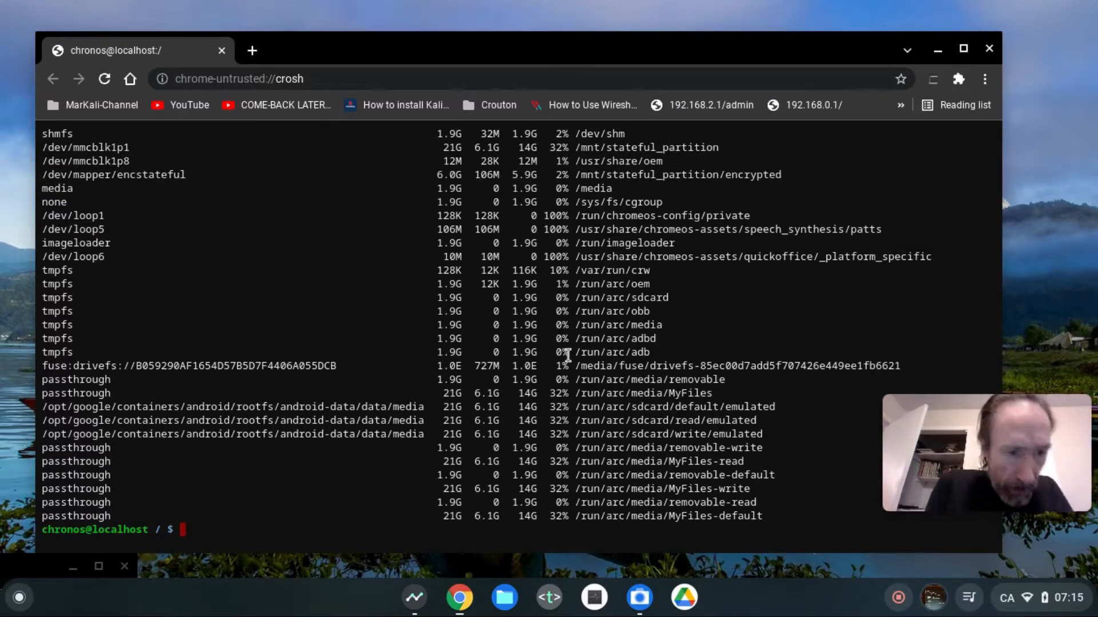
pyautogui.write('sudo')
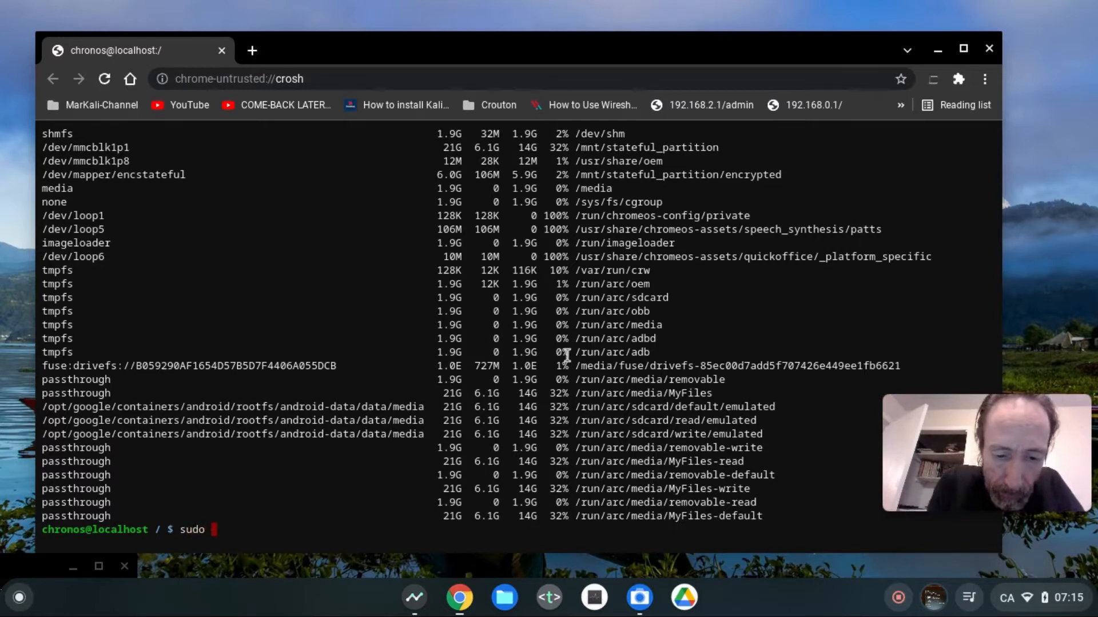
pyautogui.write('enter-chroot')
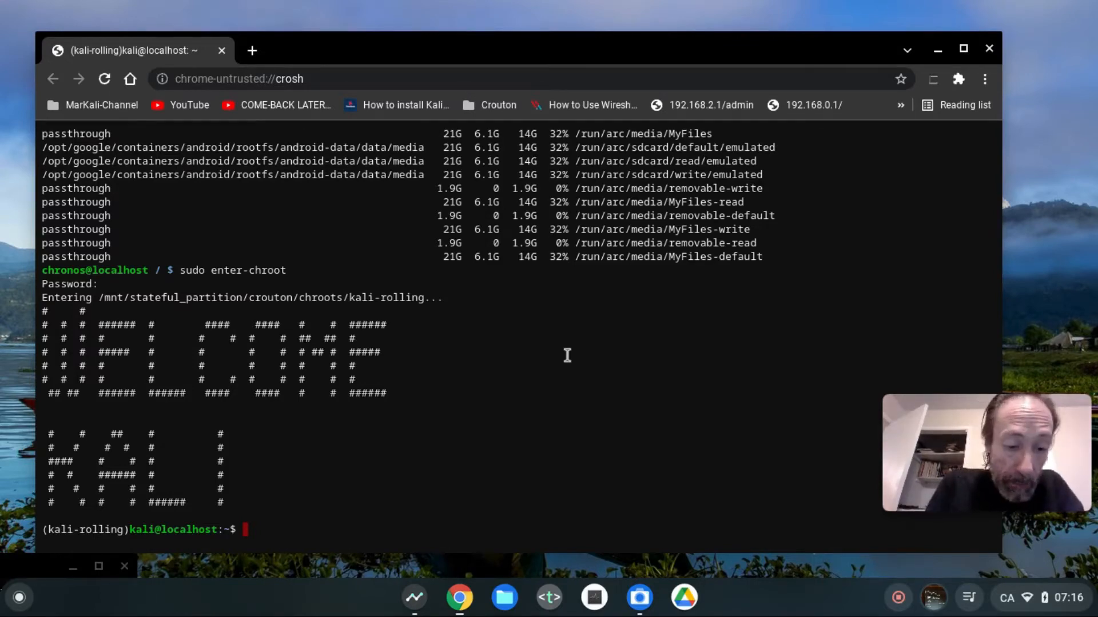
pyautogui.write('sudo')
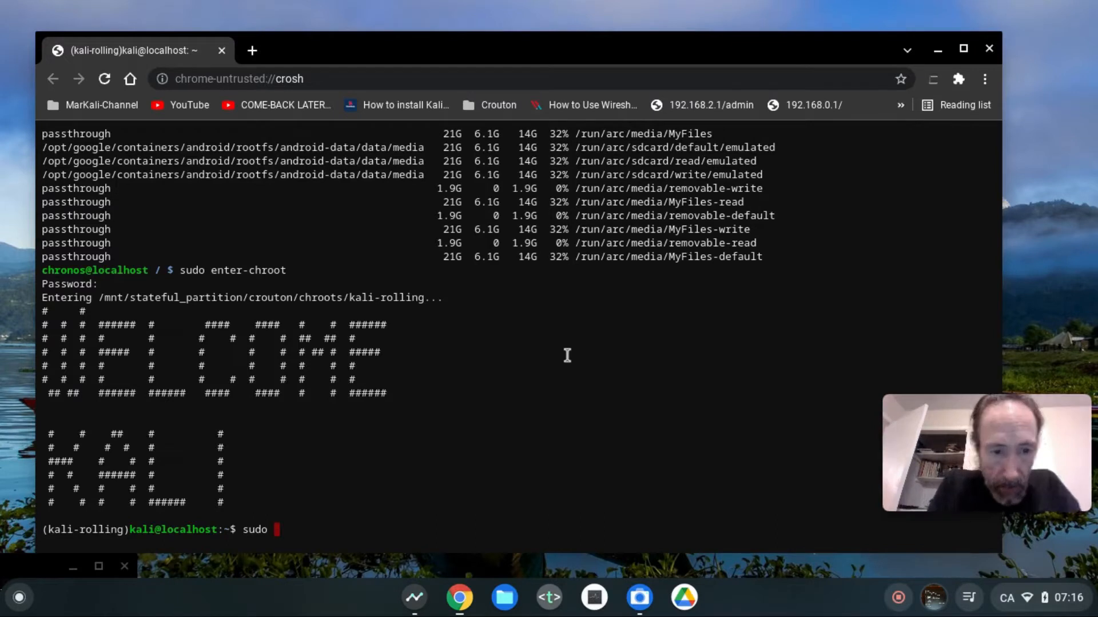
# Type the sudo apt-get install kali-linux command inside the chroot.
pyautogui.write('apt')
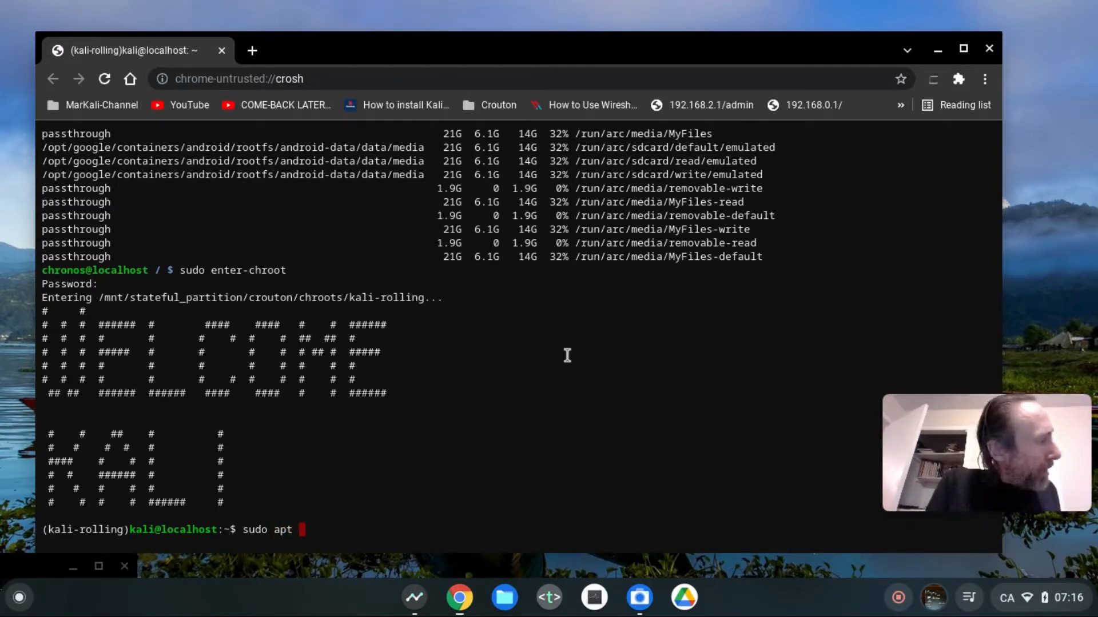
pyautogui.write('get')
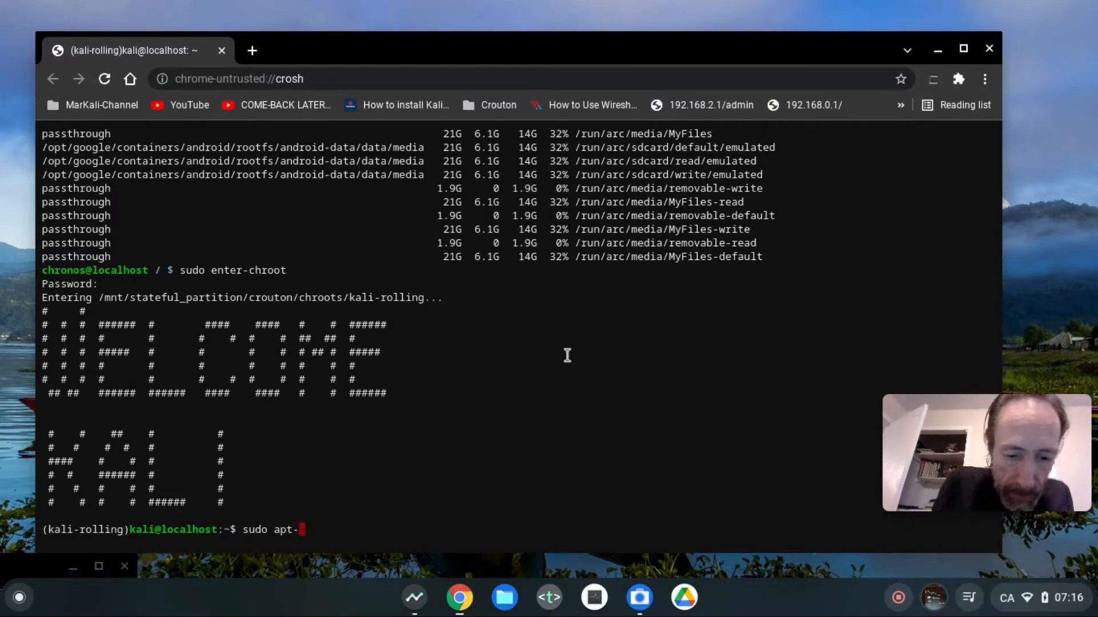
pyautogui.write('get ins')
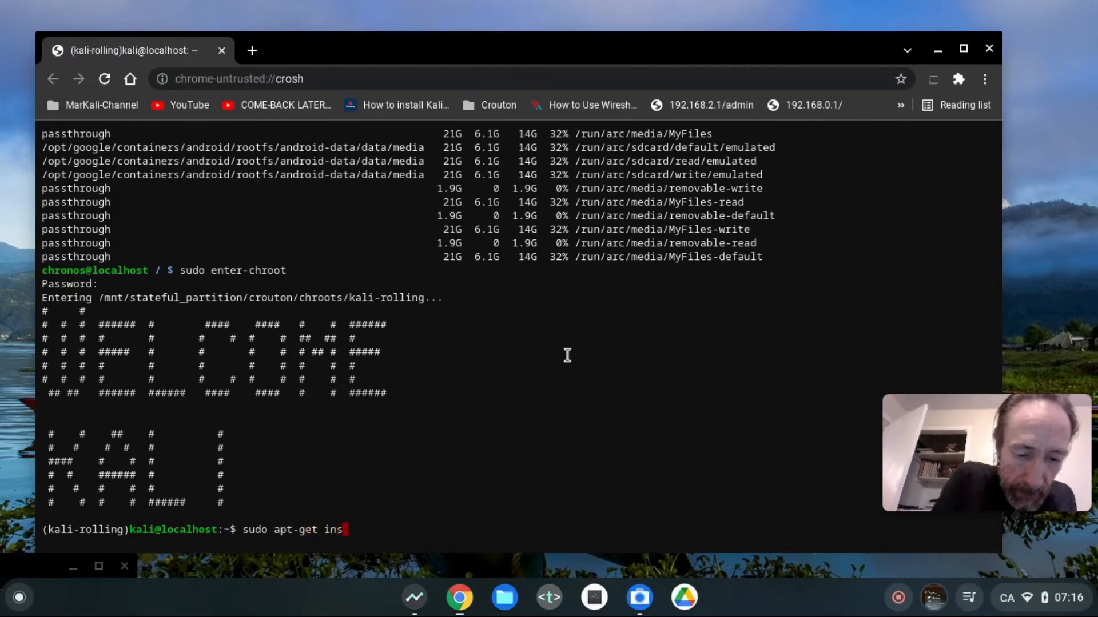
pyautogui.write('tall')
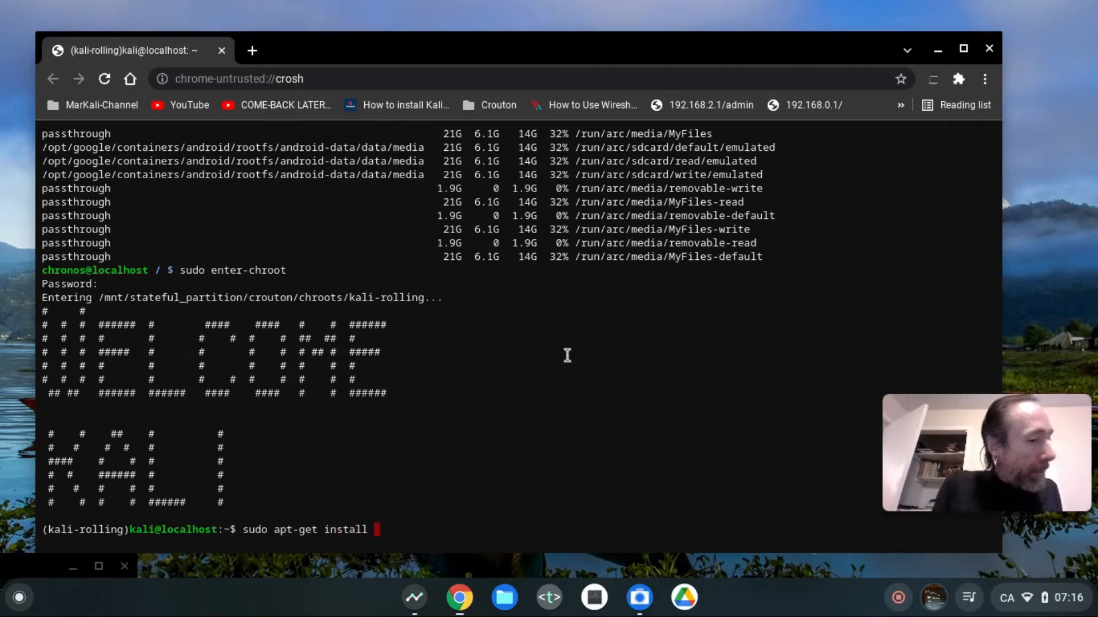
pyautogui.write('kali')
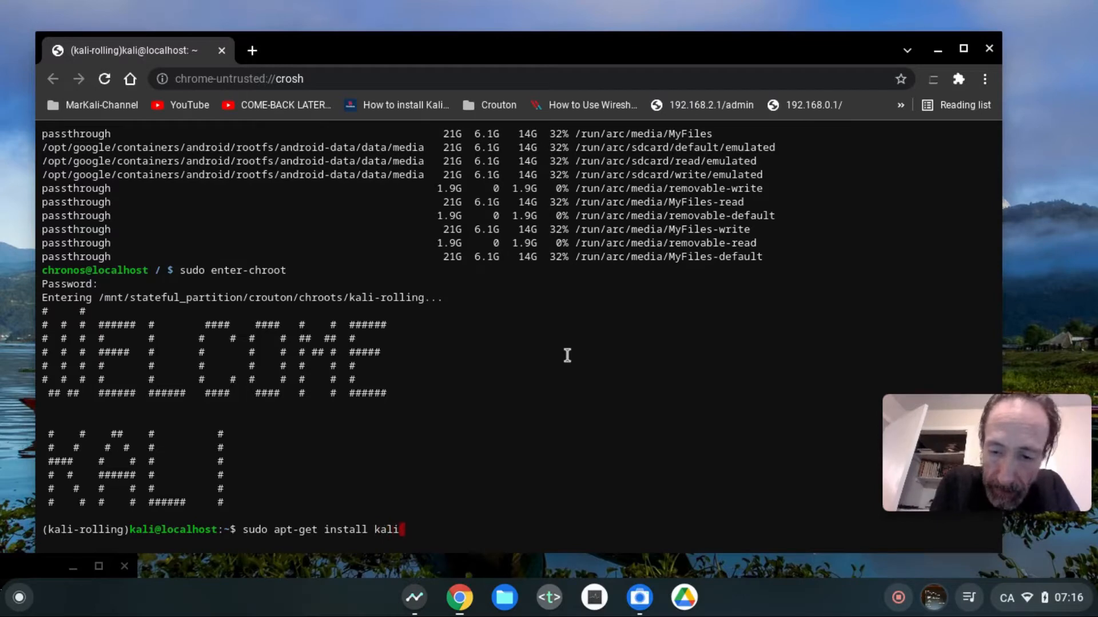
pyautogui.write('-linux')
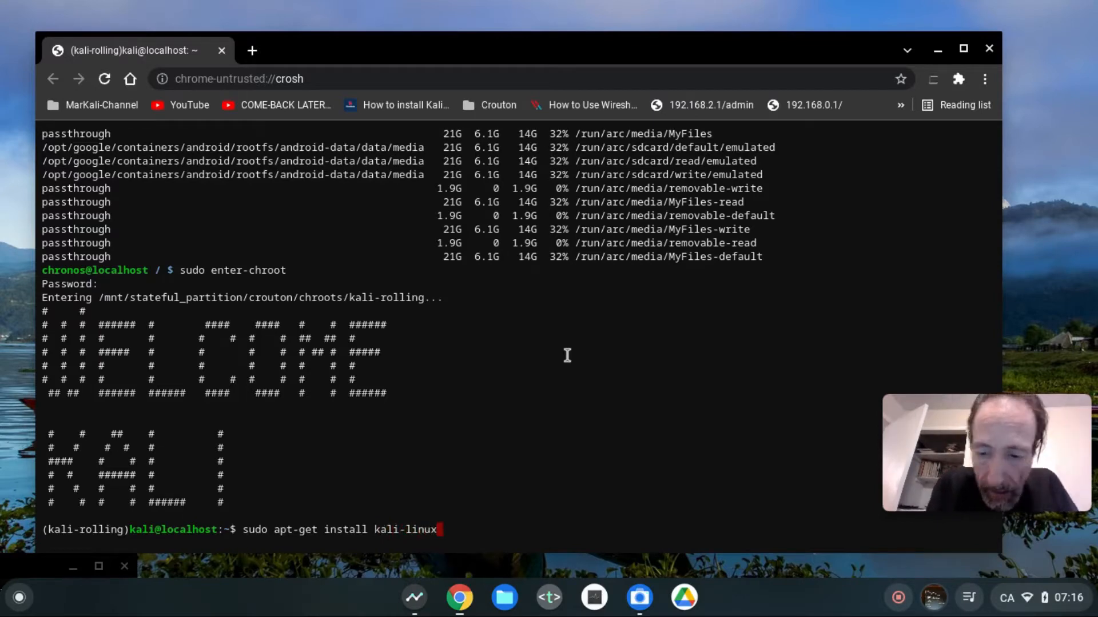
# Finish the kali-linux-everything install command, run it, and submit the sudo password.
pyautogui.write('-ever')
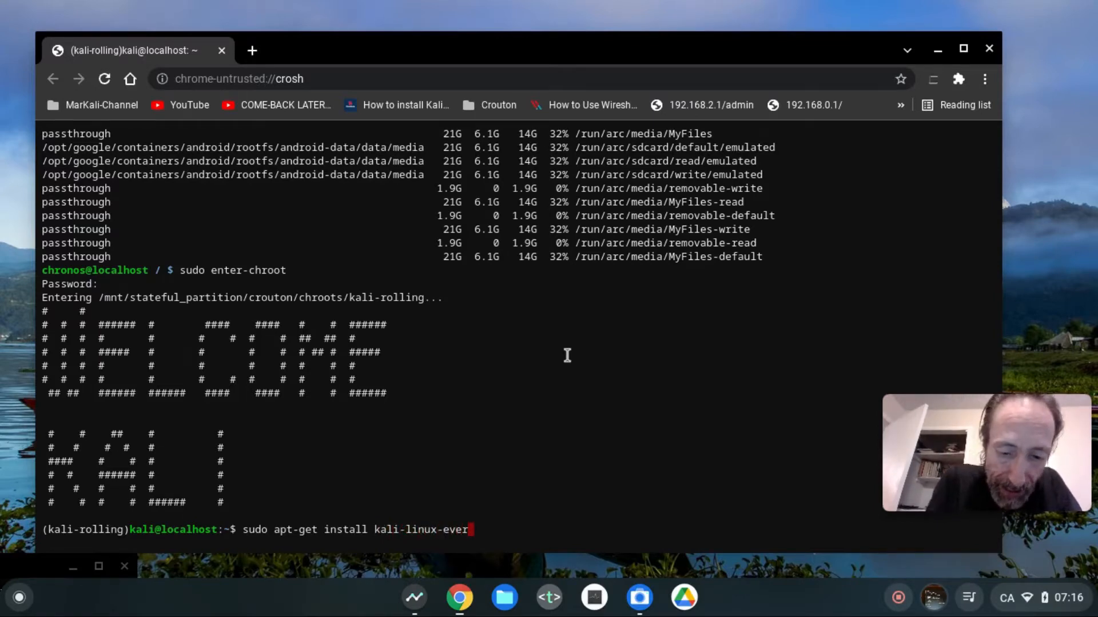
pyautogui.write('ything')
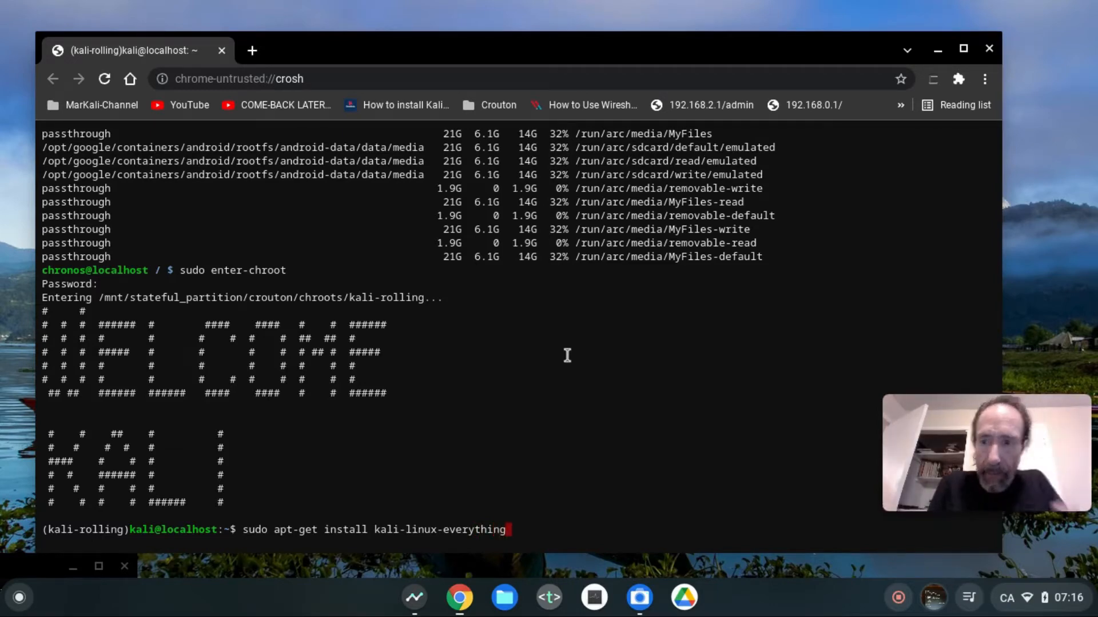
pyautogui.press('Return')
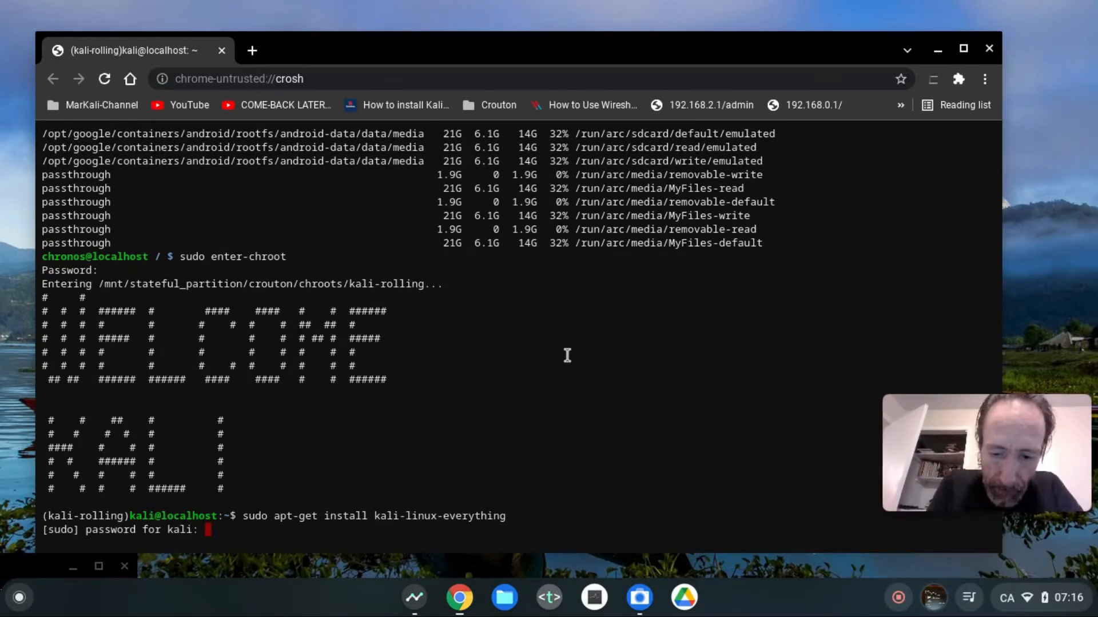
pyautogui.press('Return')
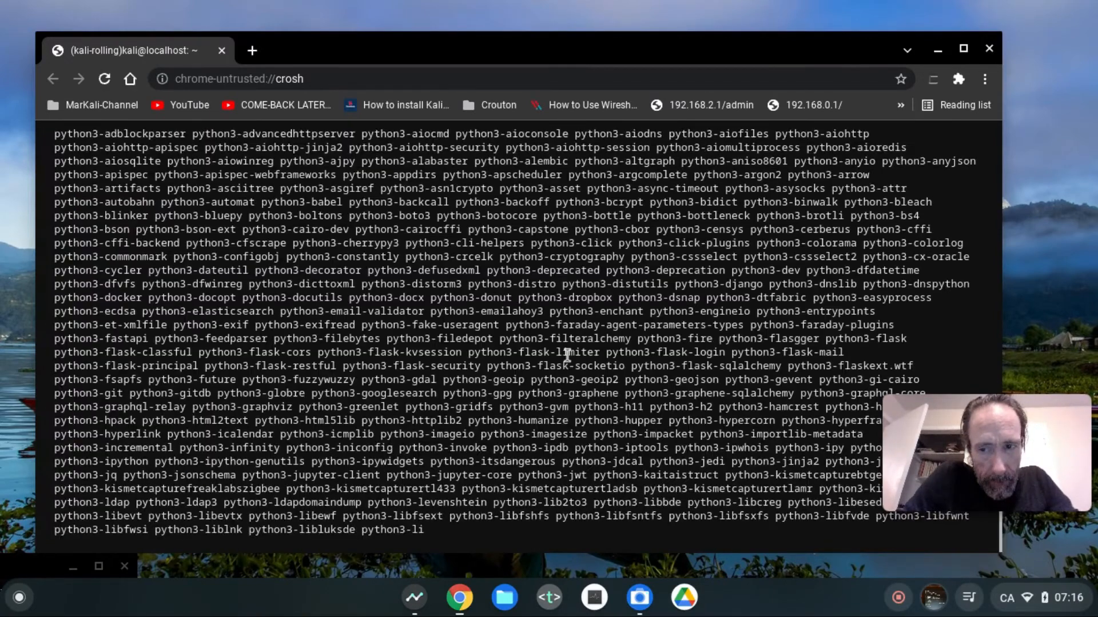
# Scroll to the summary: 2632 new packages, 8836 MB download, 21.3 GB disk space.
pyautogui.scroll(-3)
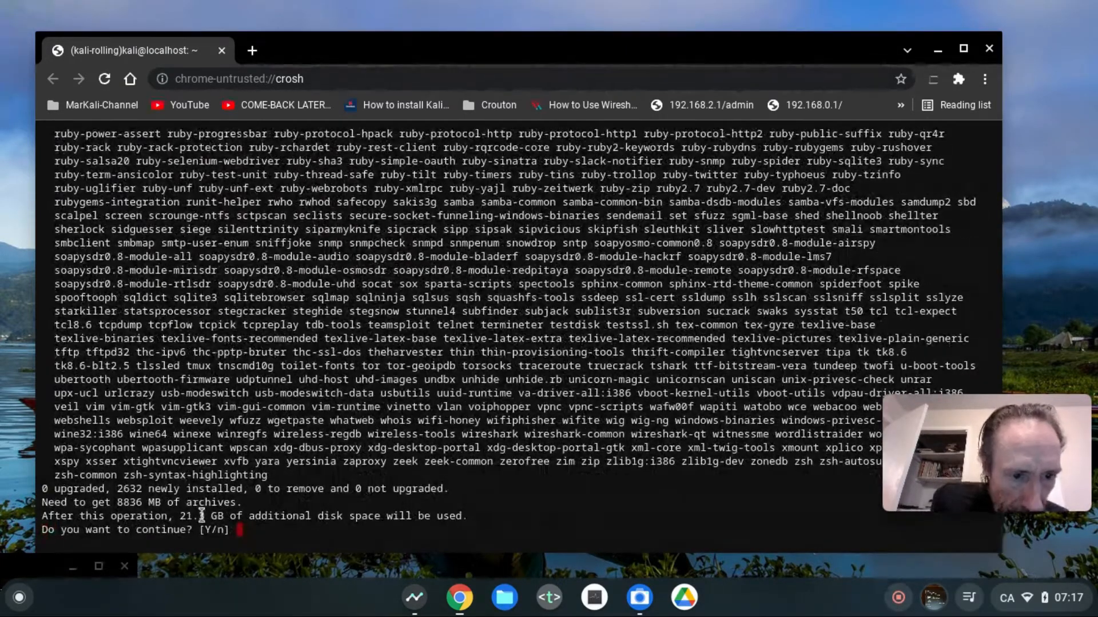
pyautogui.moveTo(203, 508)
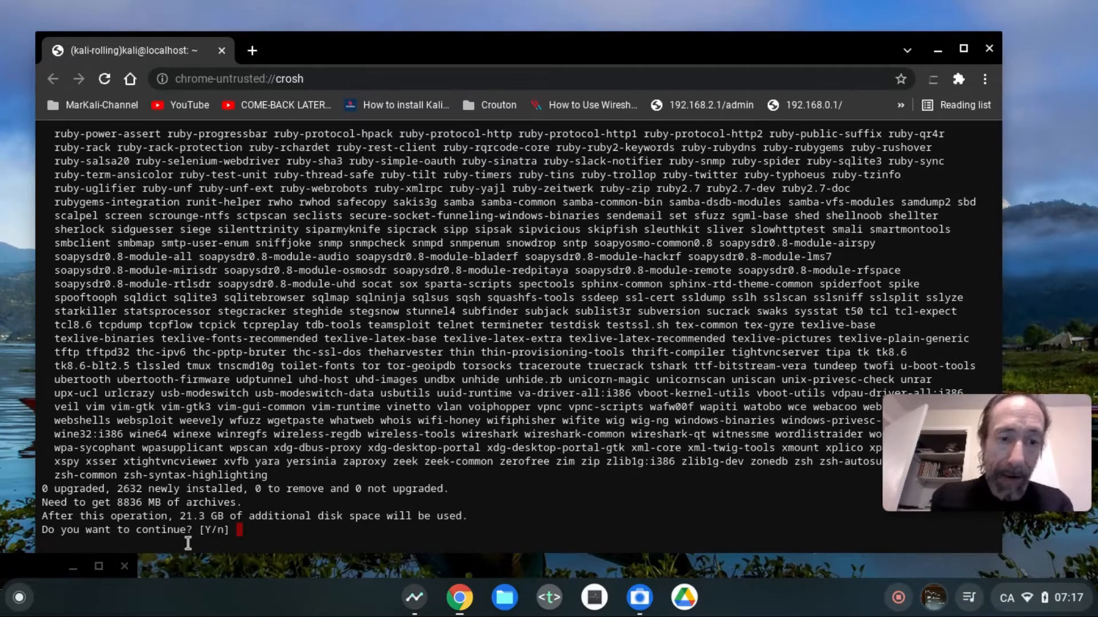
pyautogui.moveTo(203, 529)
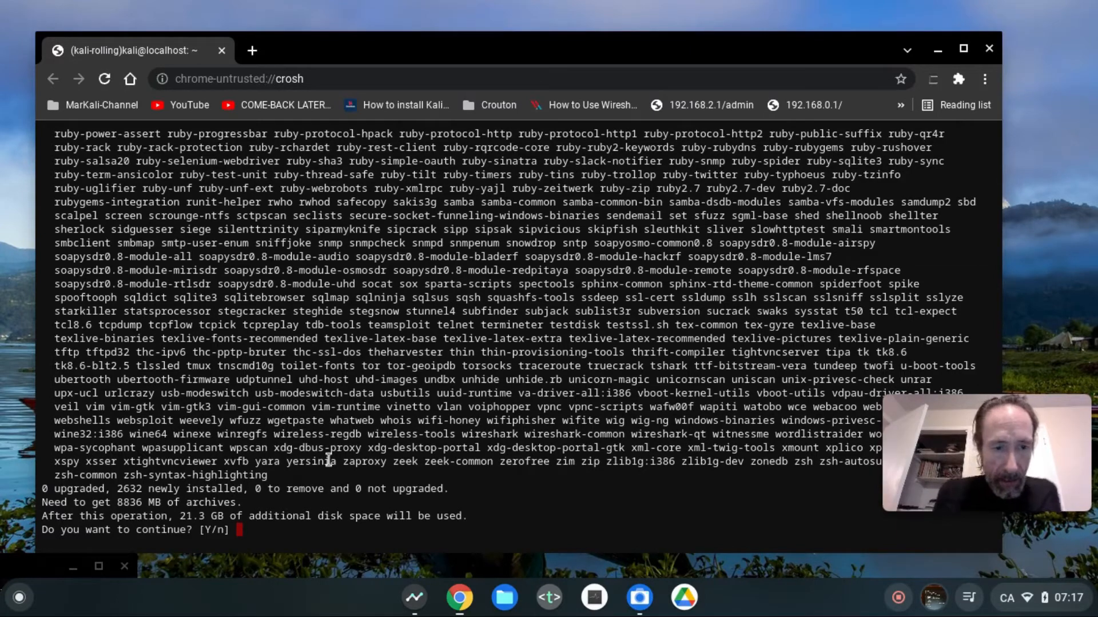
# Decline kali-linux-everything, then install kali-linux-default and confirm the 6437 MB download.
pyautogui.write('n')
pyautogui.write('sudo apt-get install kali-linux-def')
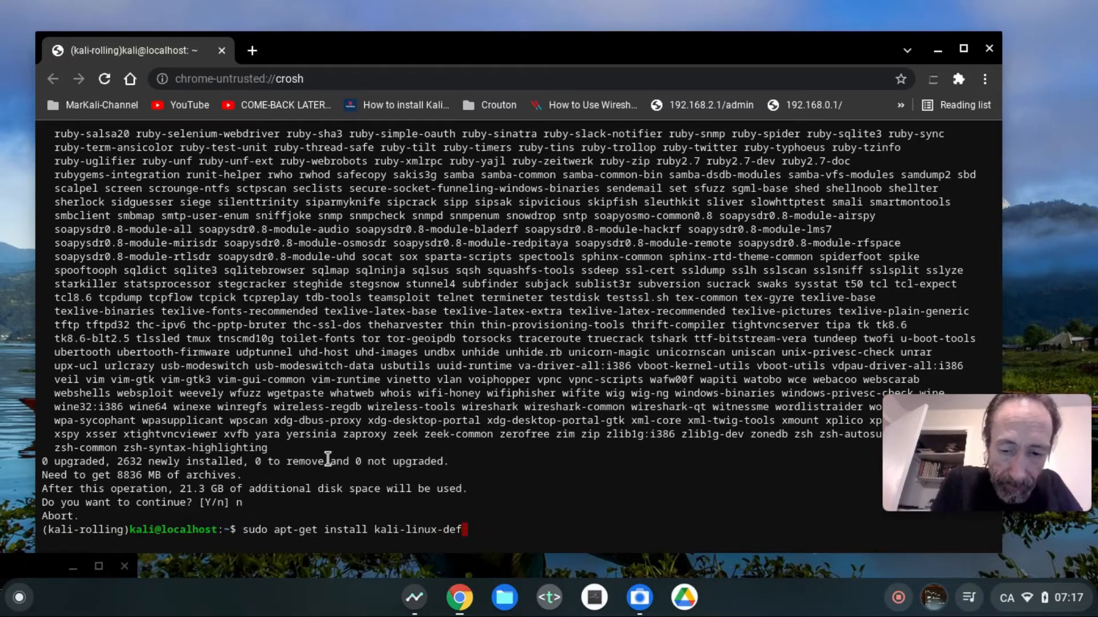
pyautogui.write('ault')
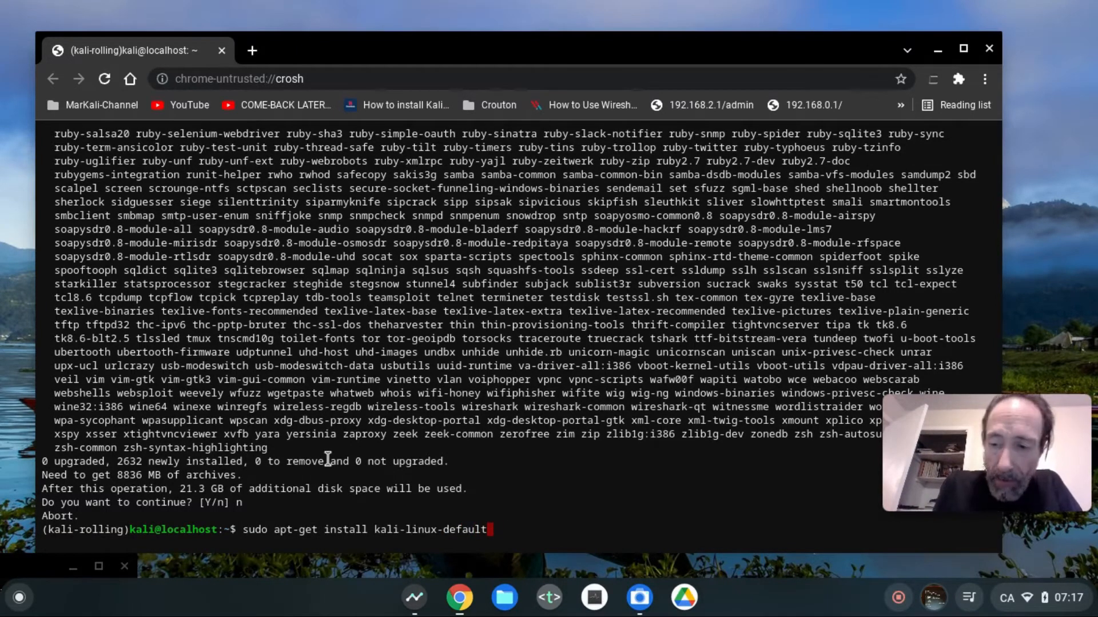
pyautogui.press('Return')
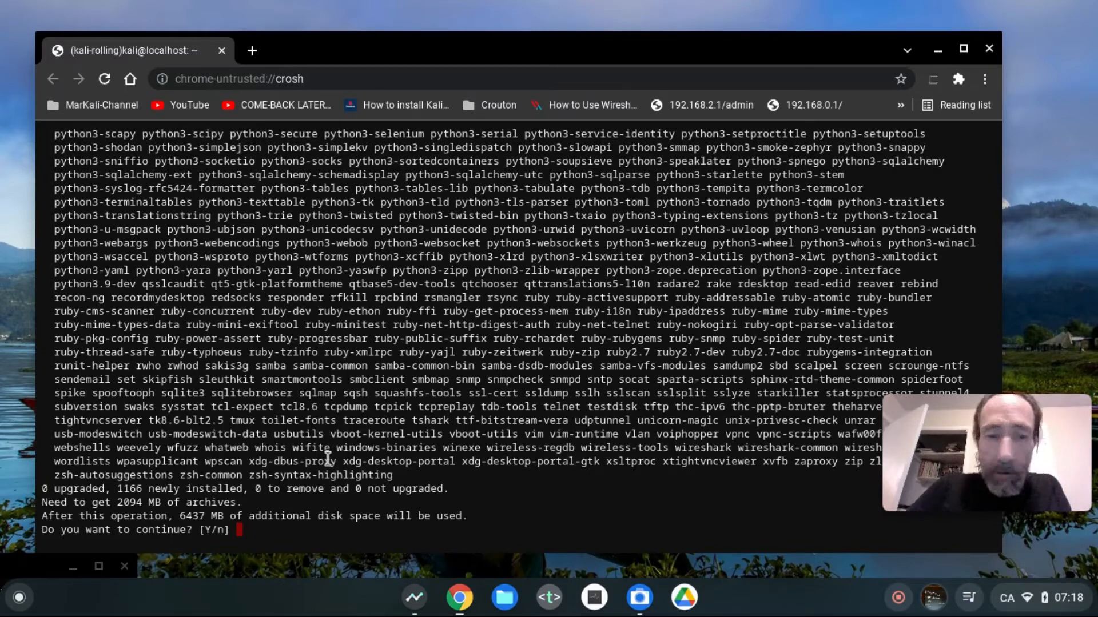
pyautogui.write('y')
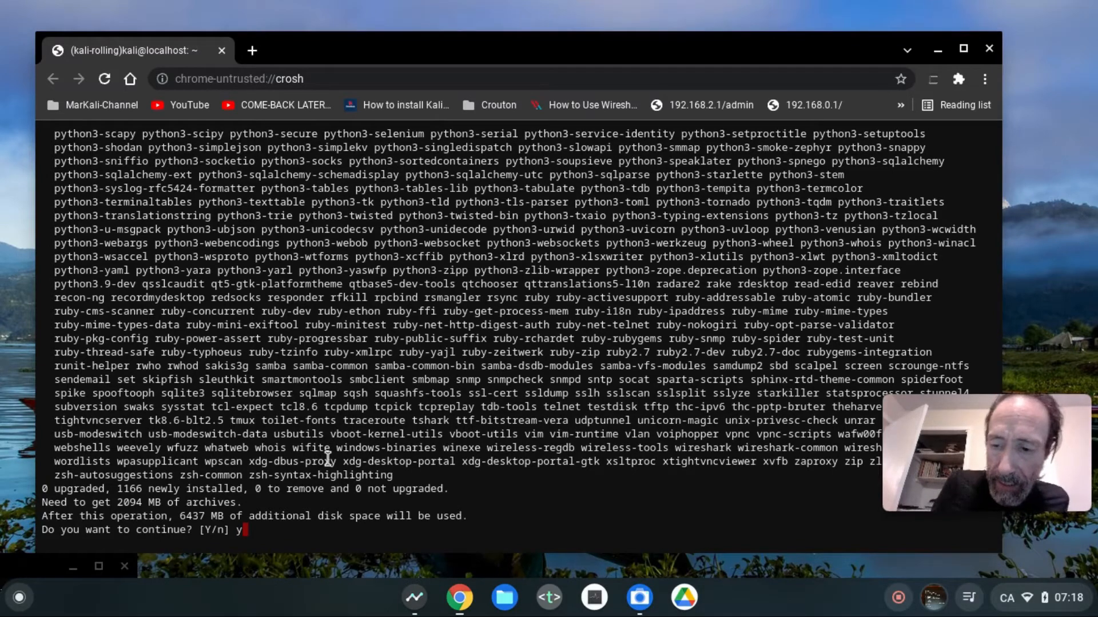
pyautogui.press('Return')
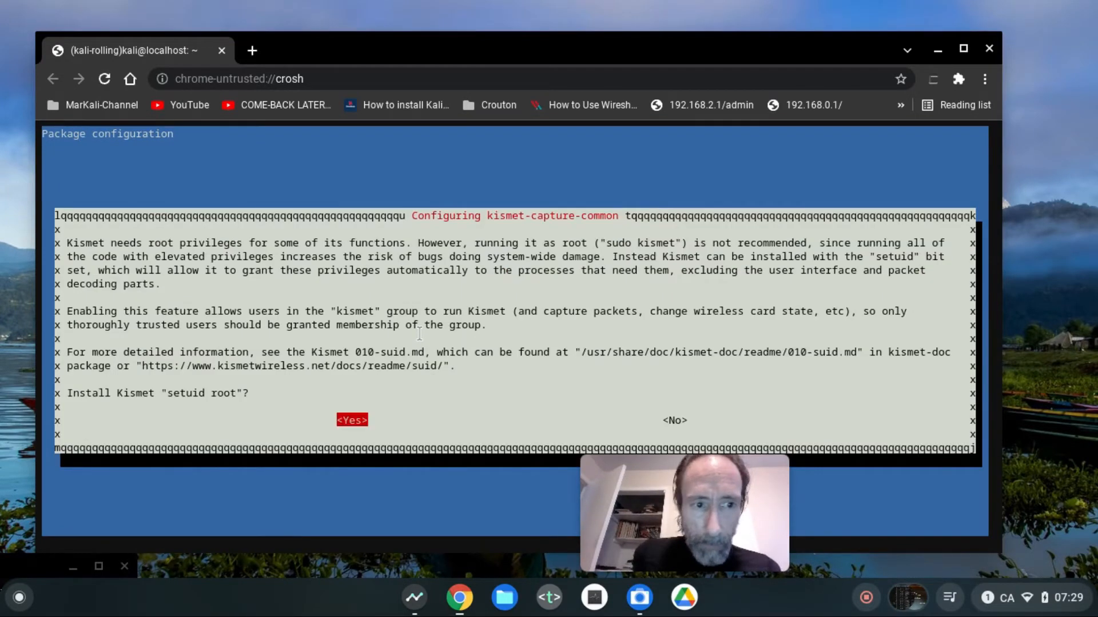
pyautogui.moveTo(609, 535)
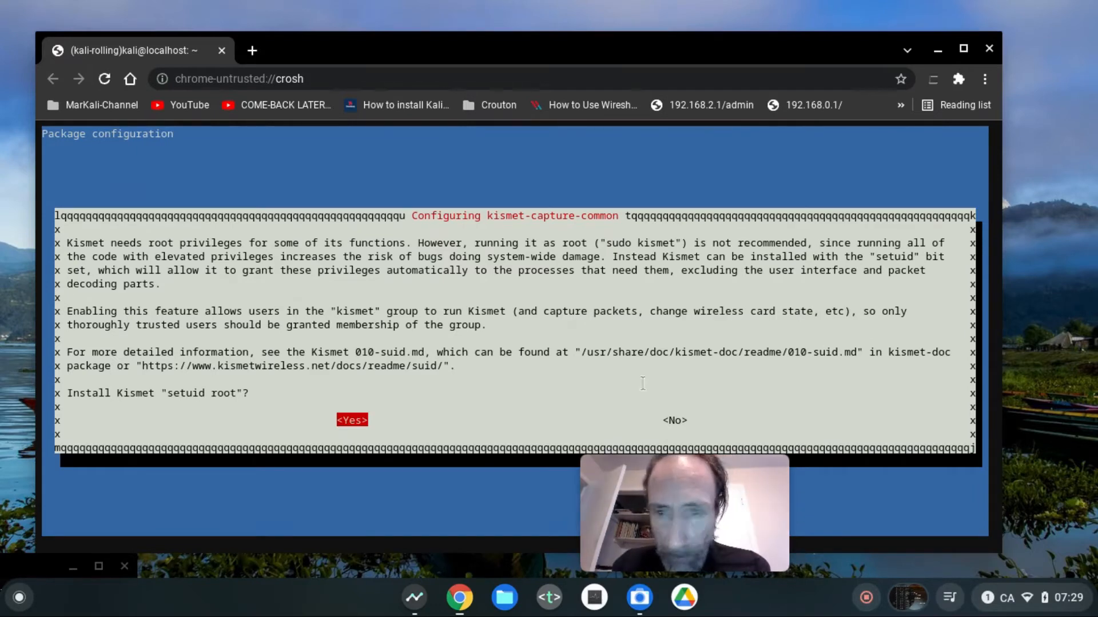
pyautogui.moveTo(404, 338)
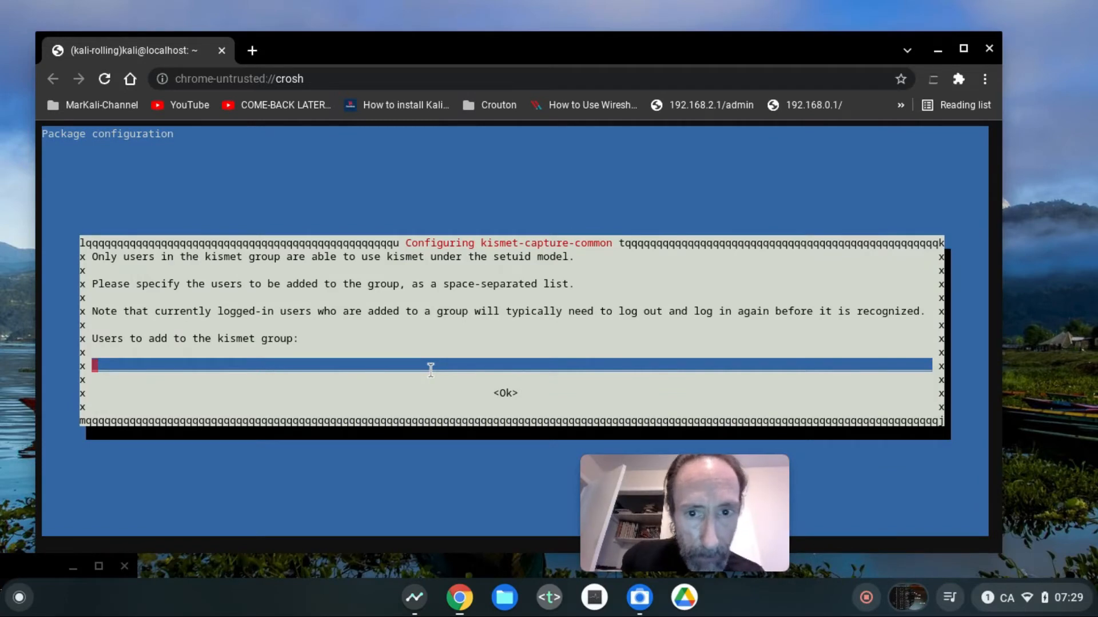
# Add user 'kali' to the kismet group and confirm with Ok.
pyautogui.write('k')
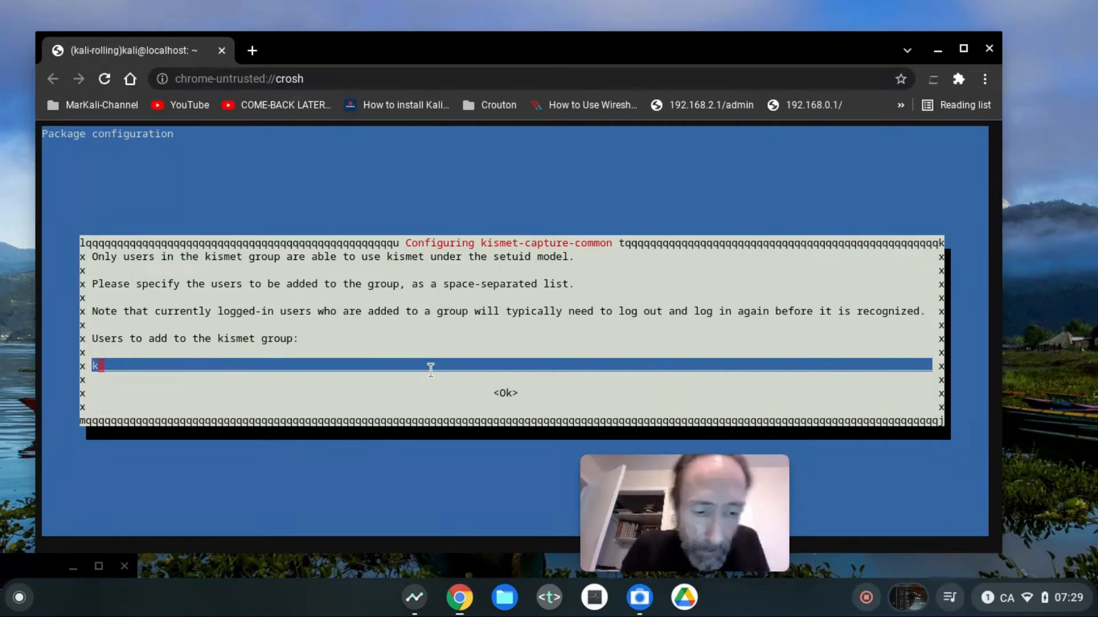
pyautogui.write('ali')
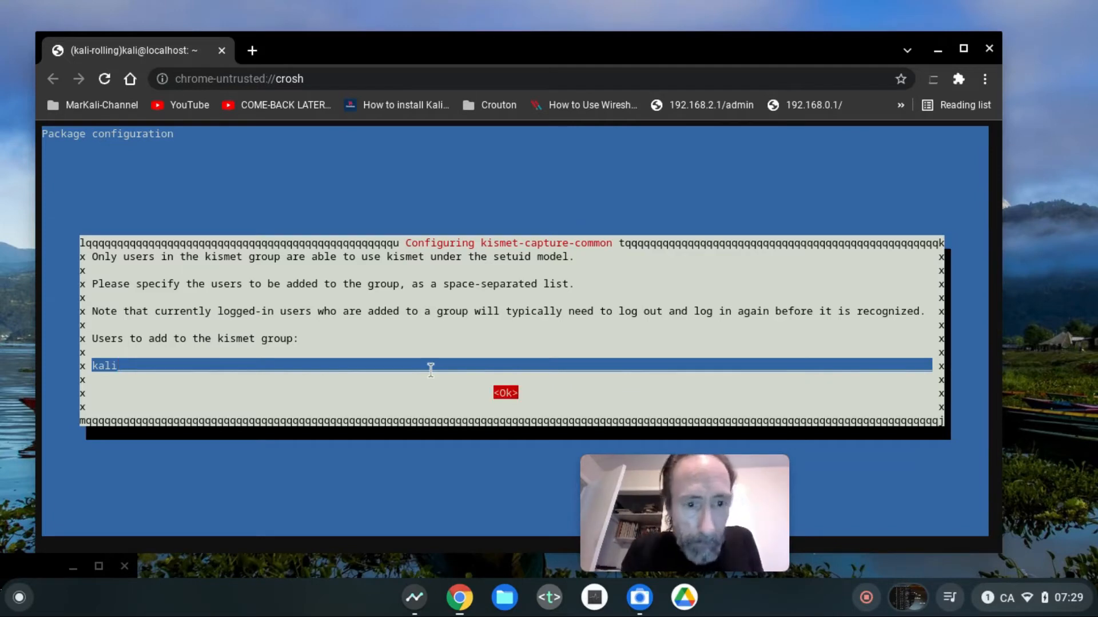
pyautogui.click(505, 392)
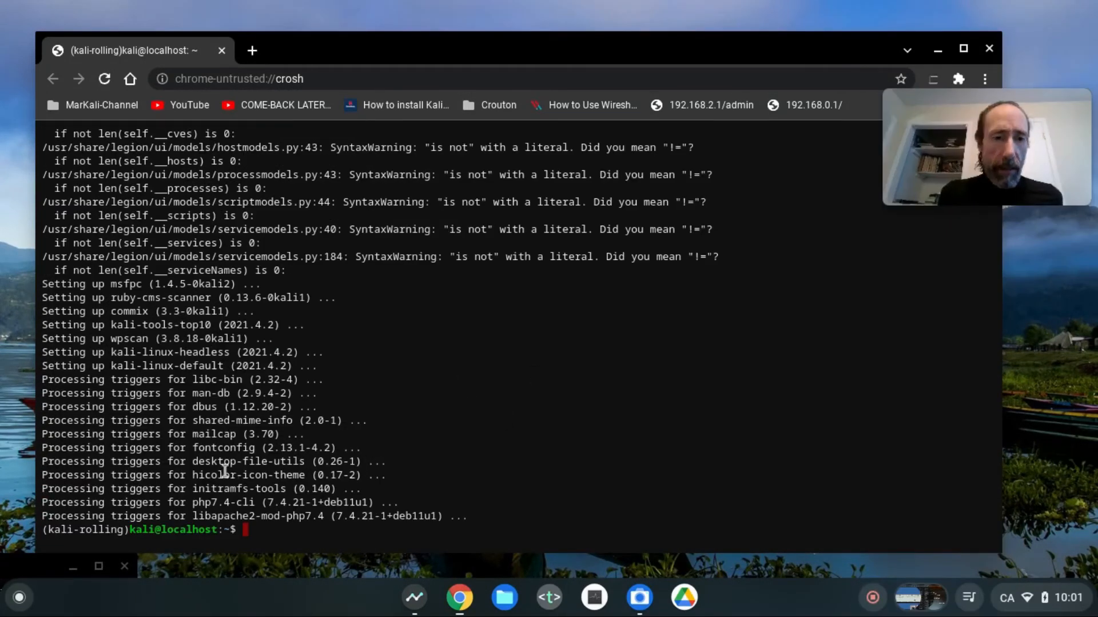
# Check disk usage with df -h, showing root at 15G of 21G, 77% used.
pyautogui.write('sudo apt-get install kali-linux-default')
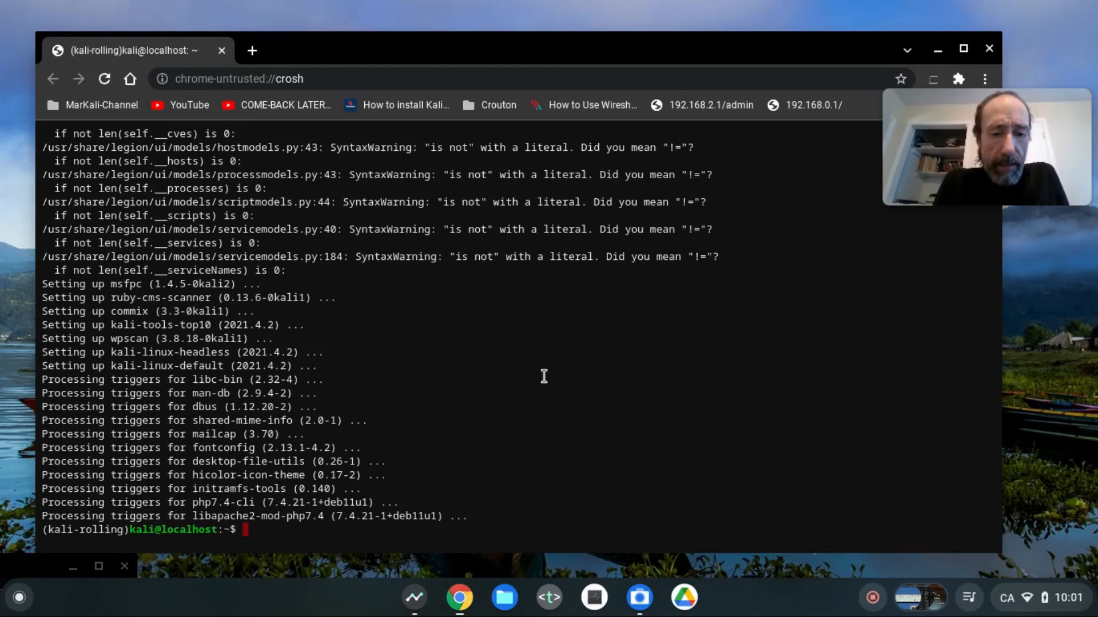
pyautogui.write('df -h')
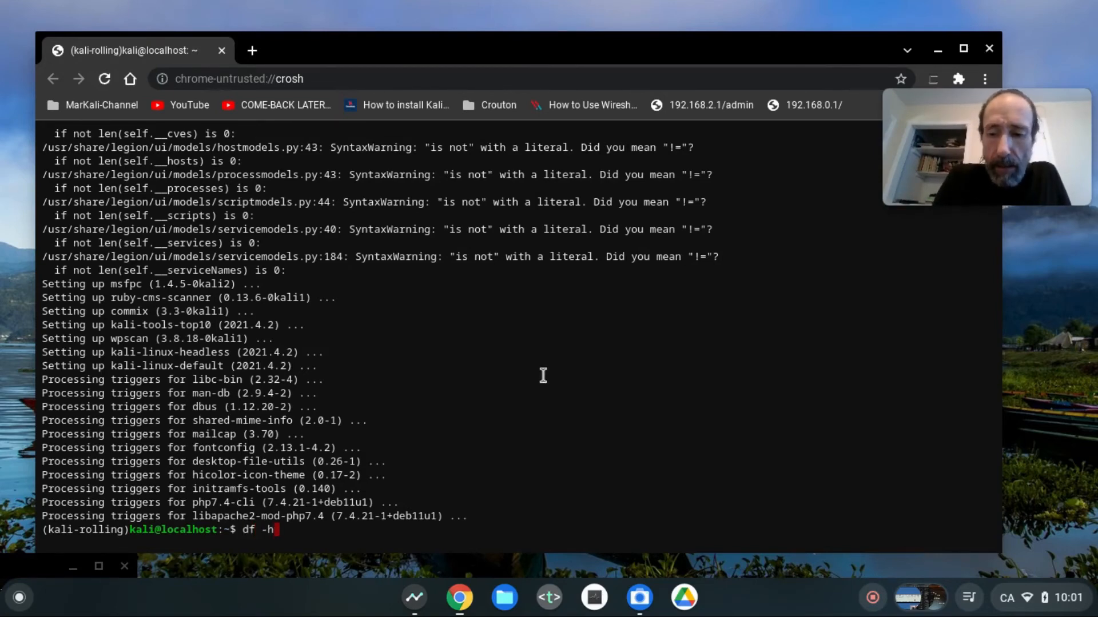
pyautogui.press('Return')
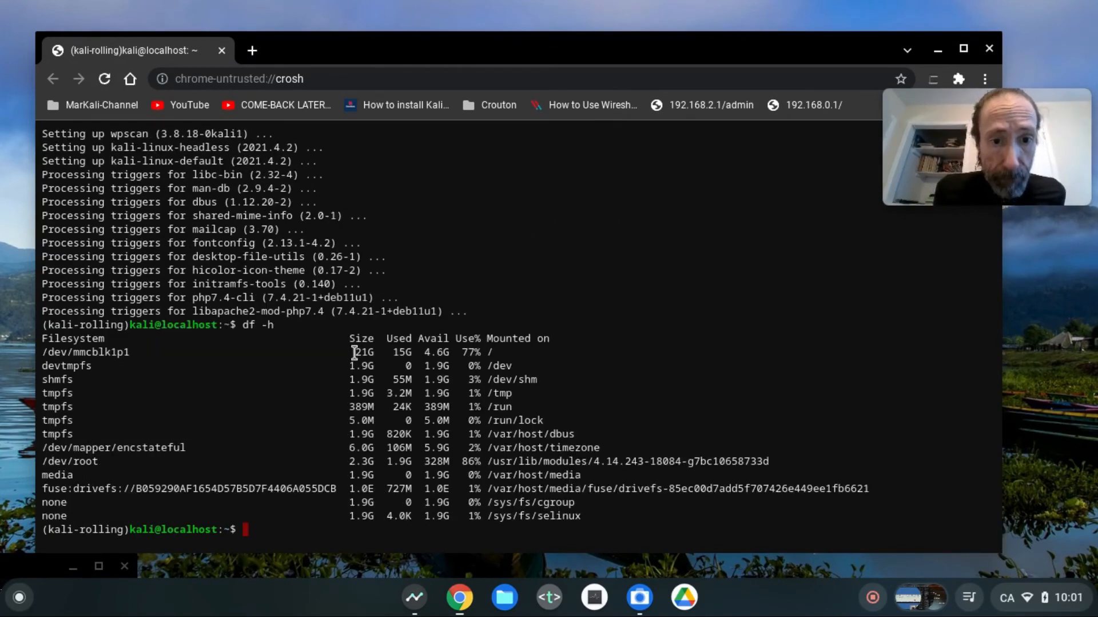
pyautogui.moveTo(387, 365)
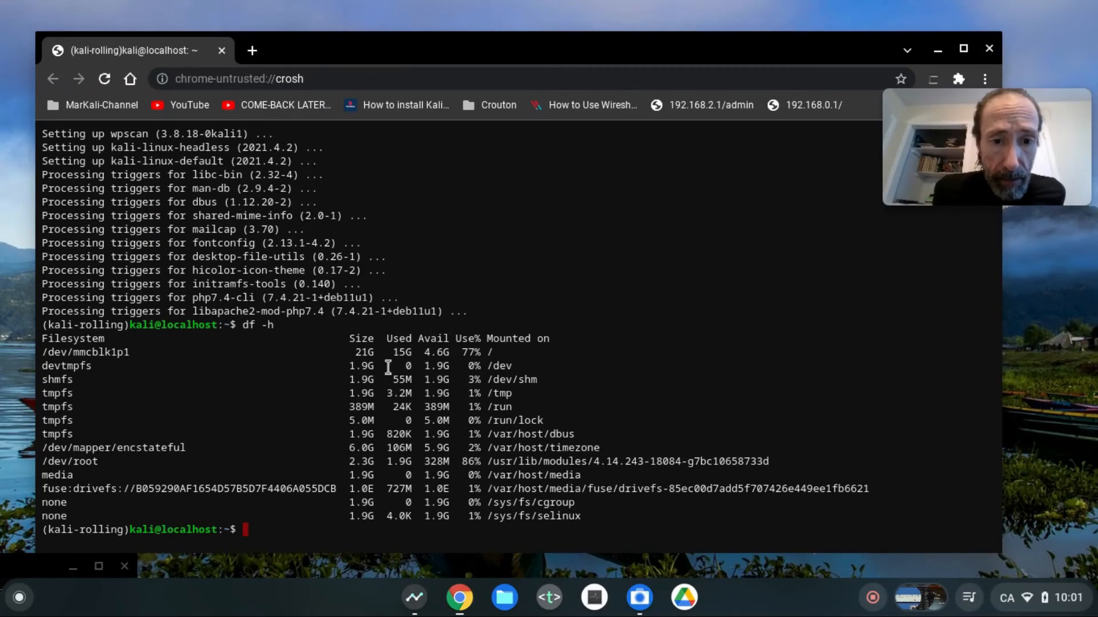
pyautogui.moveTo(413, 352)
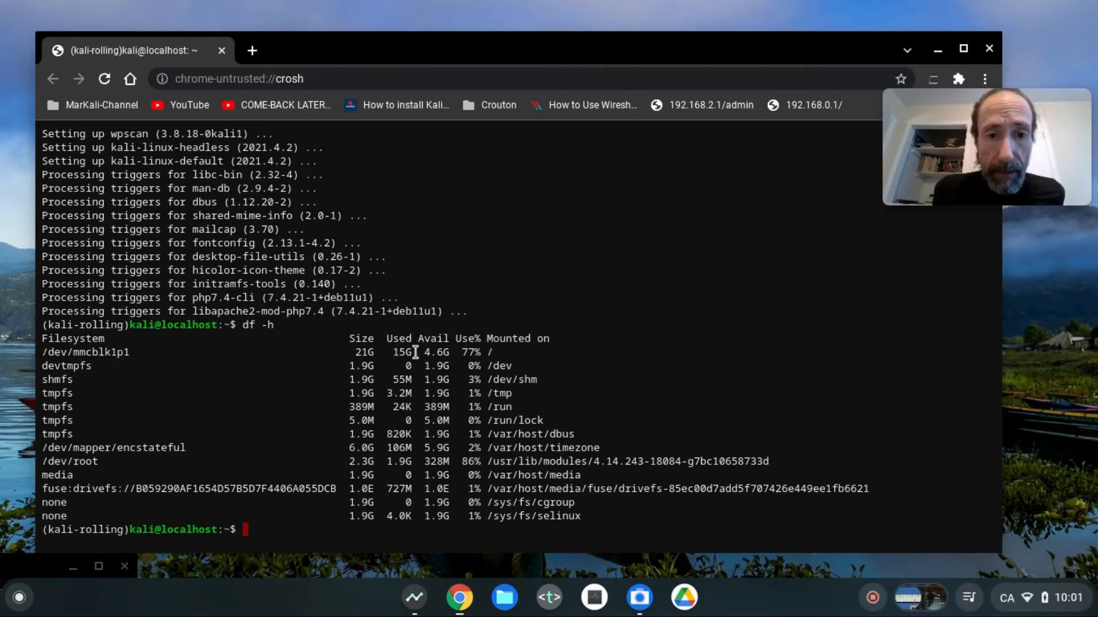
pyautogui.moveTo(455, 359)
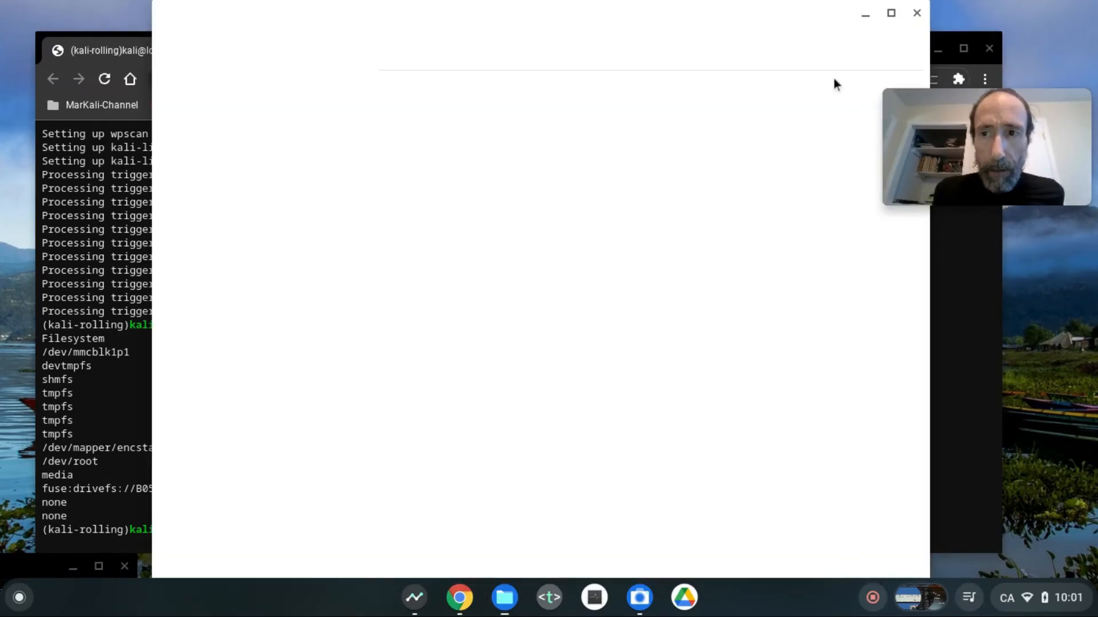
# View Chrome OS Storage management: 27.4 GB in use, 4.6 GB available.
pyautogui.click(909, 47)
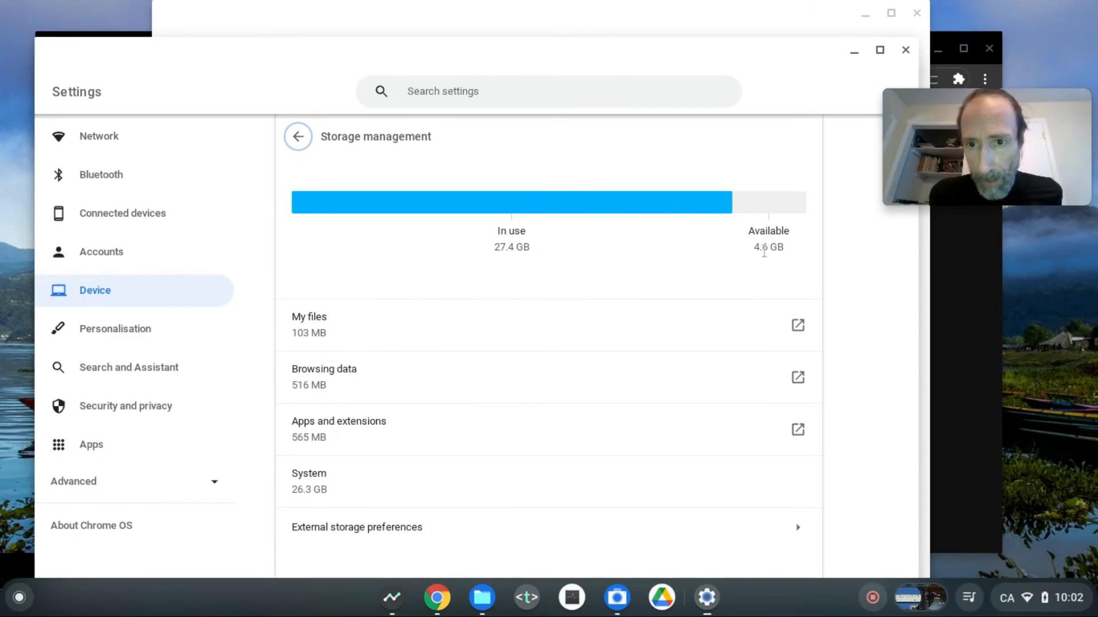
pyautogui.moveTo(768, 228)
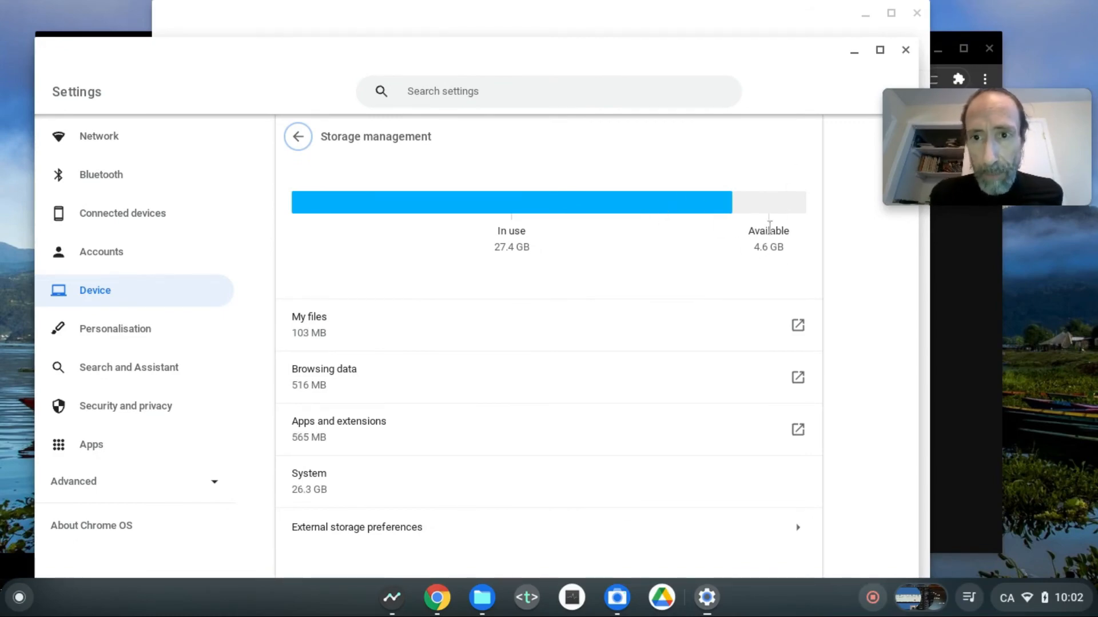
pyautogui.moveTo(935, 20)
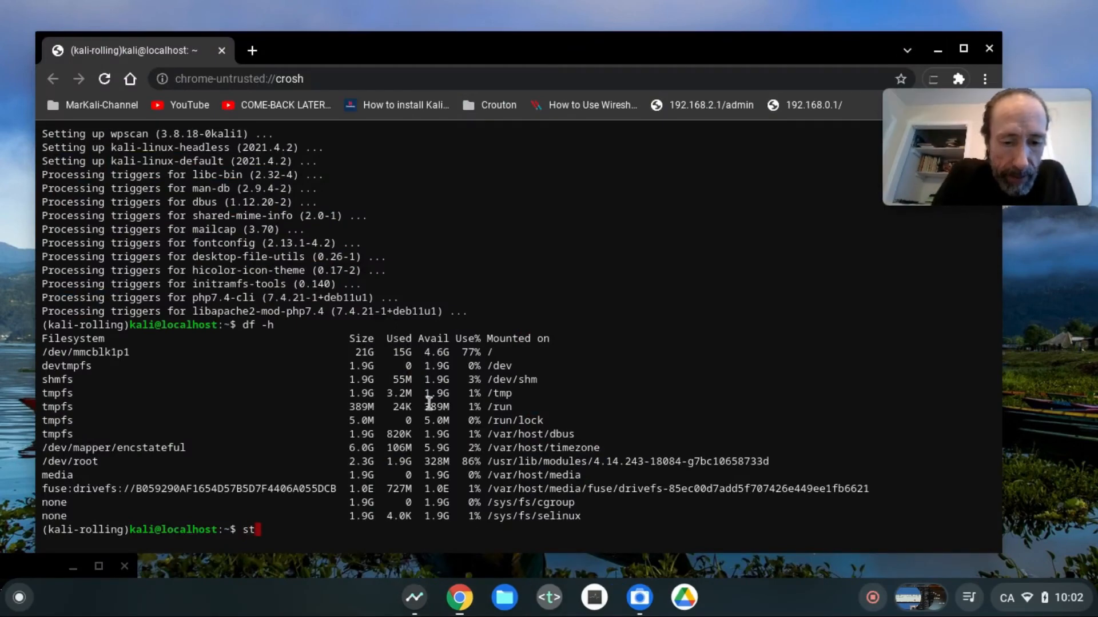
# Try launching Xfce with startxfce4 and watch the 'Cannot connect to extension' errors.
pyautogui.write('artx')
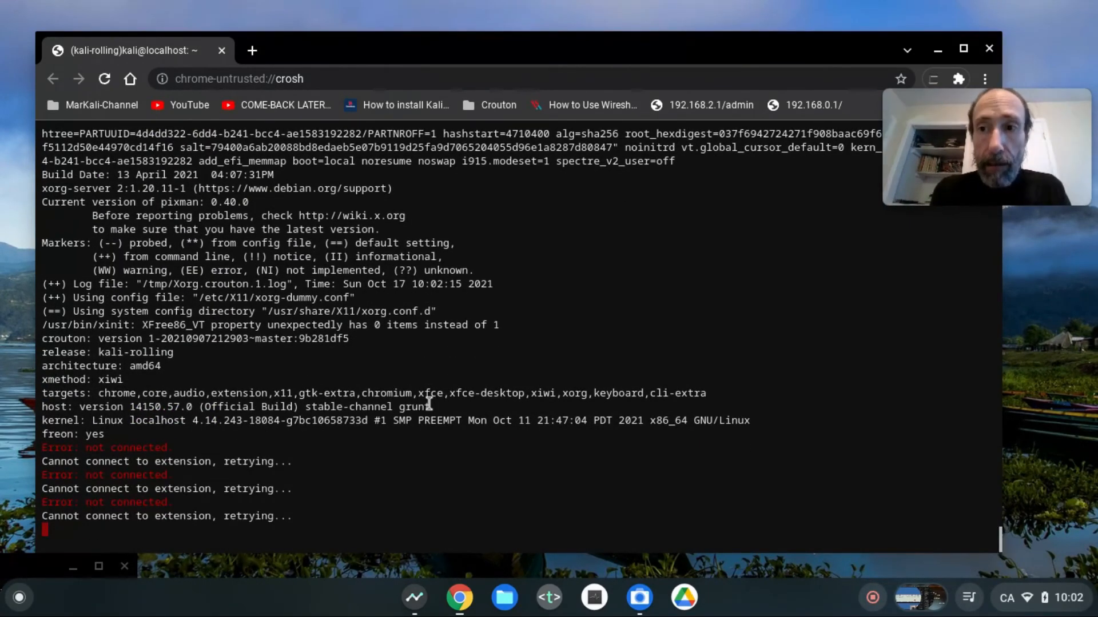
pyautogui.scroll(-3)
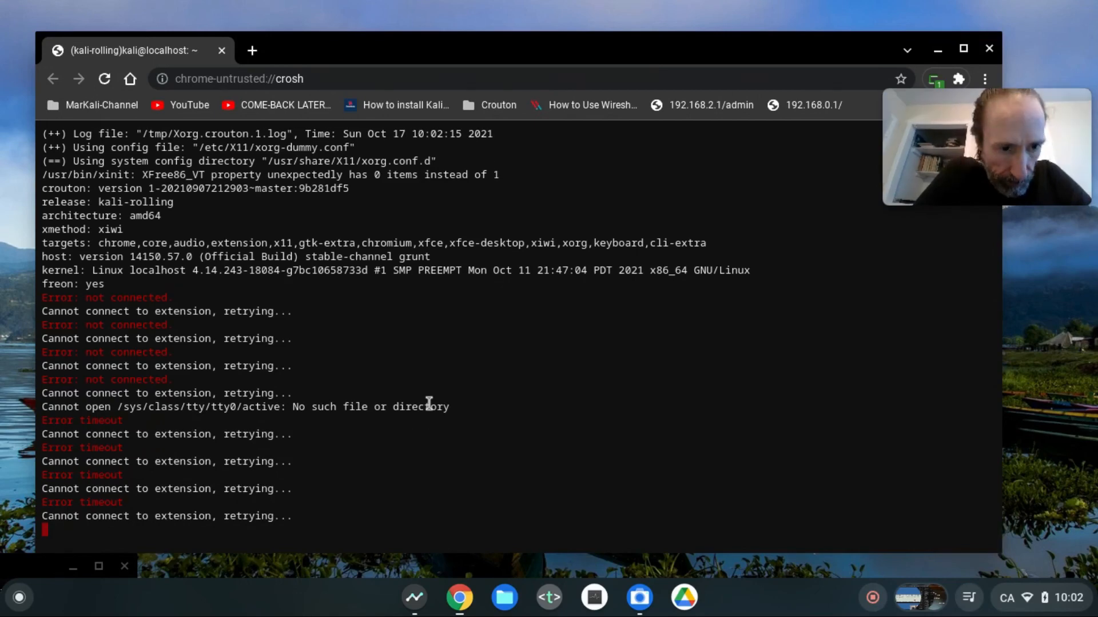
pyautogui.moveTo(325, 387)
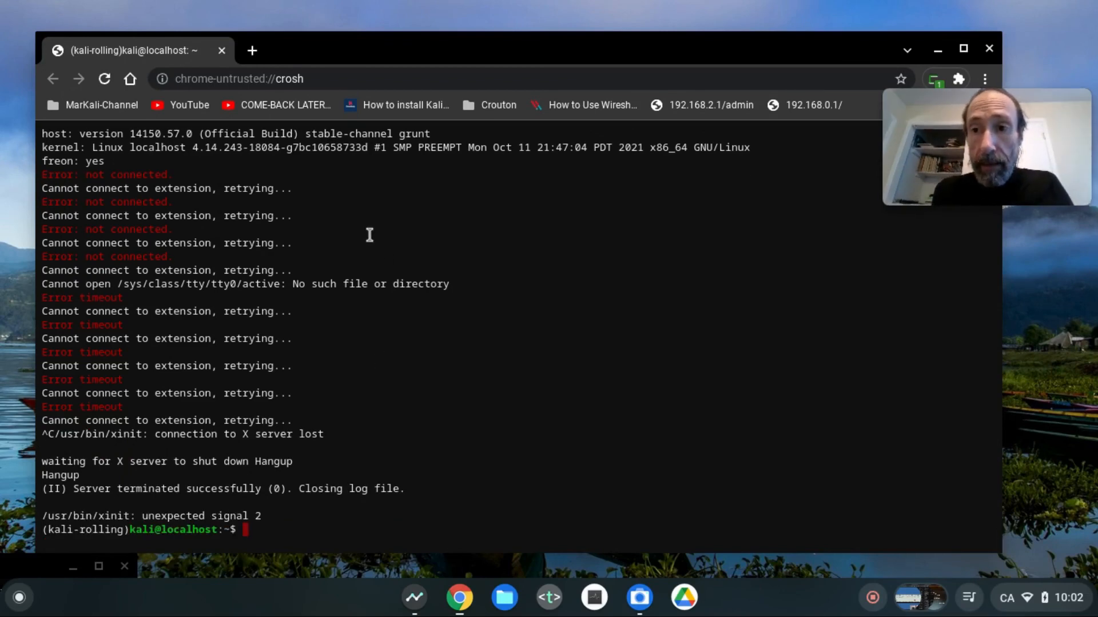
pyautogui.moveTo(1023, 188)
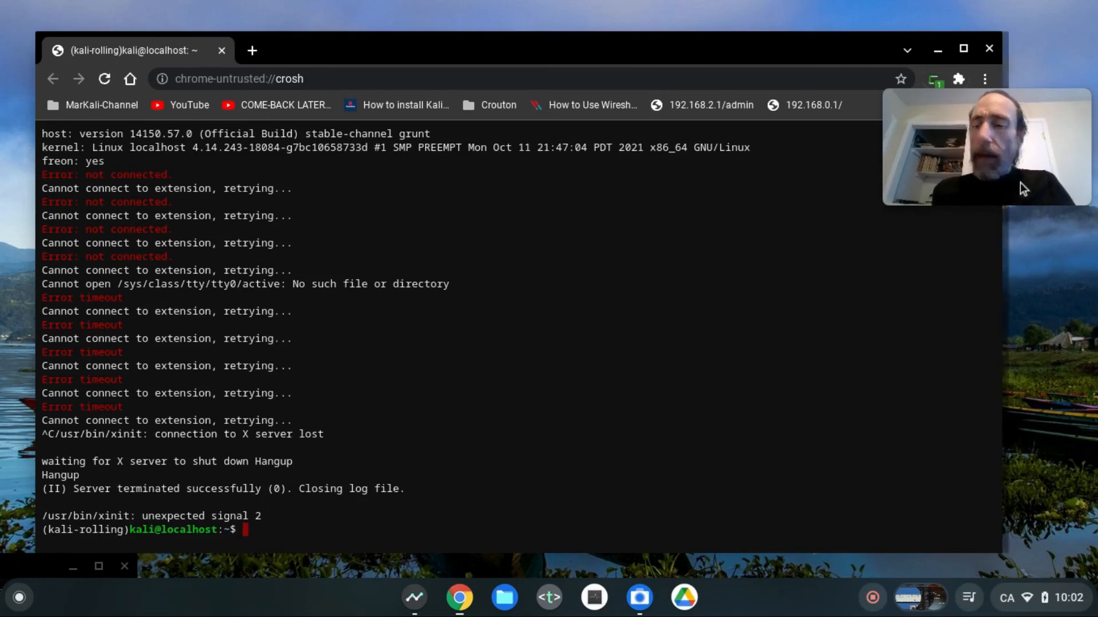